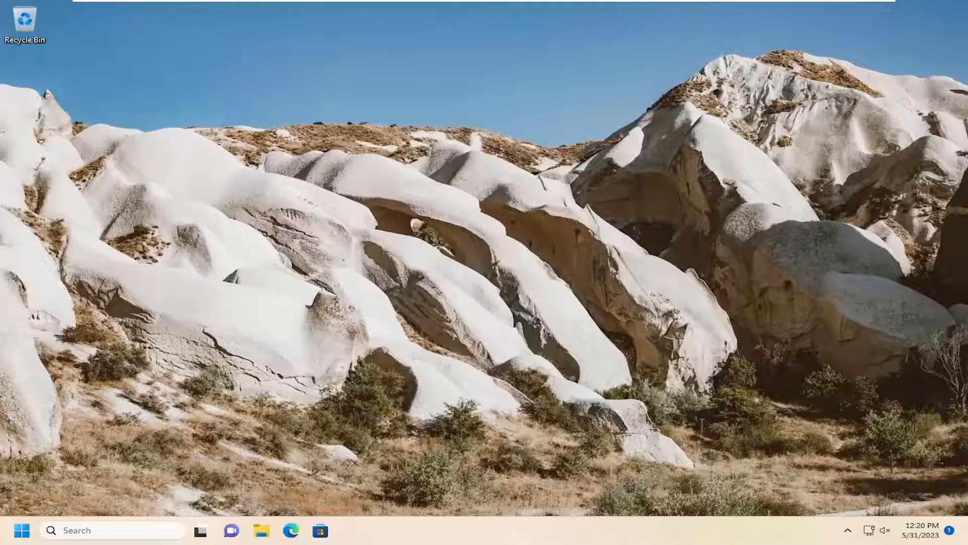
{"action": "mouse_move", "coordinate": [513, 532]}
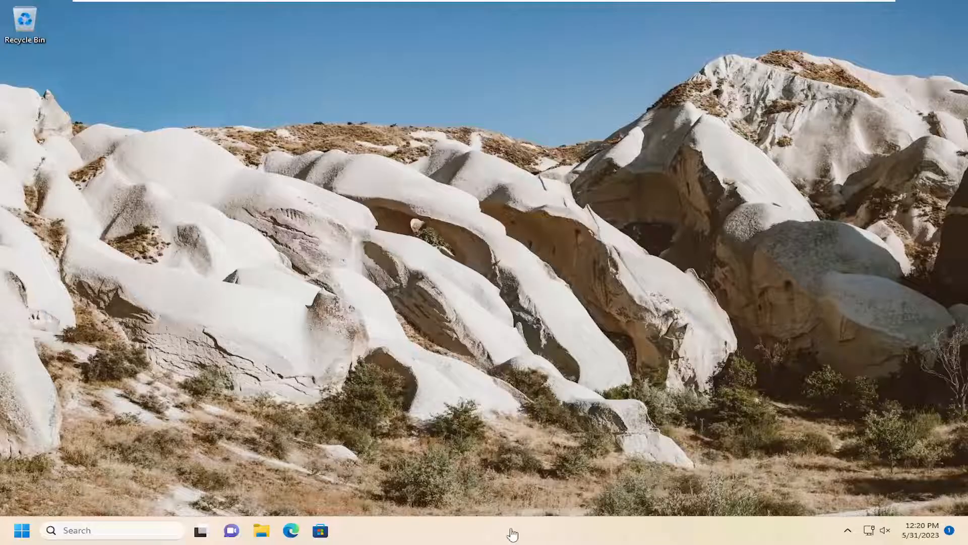
Step: Launch Task Manager from the taskbar's right-click menu
{"action": "right_click", "coordinate": [513, 529]}
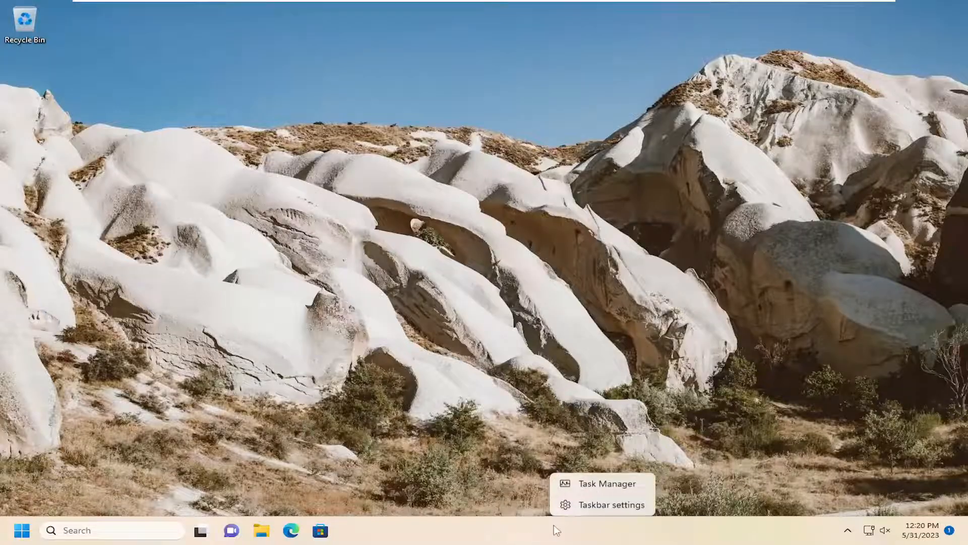
{"action": "left_click", "coordinate": [414, 99]}
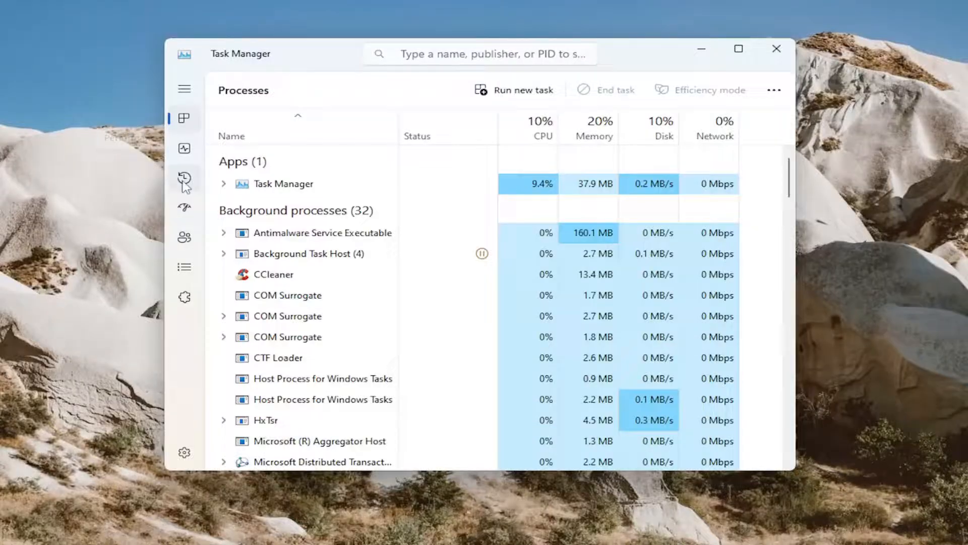
{"action": "mouse_move", "coordinate": [184, 209]}
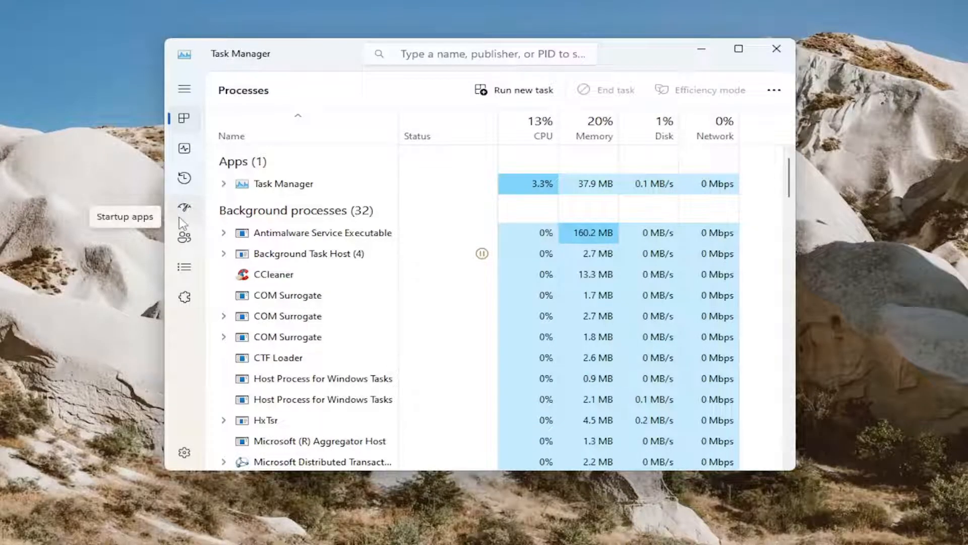
Step: Switch Task Manager to the Startup apps list
{"action": "left_click", "coordinate": [184, 207]}
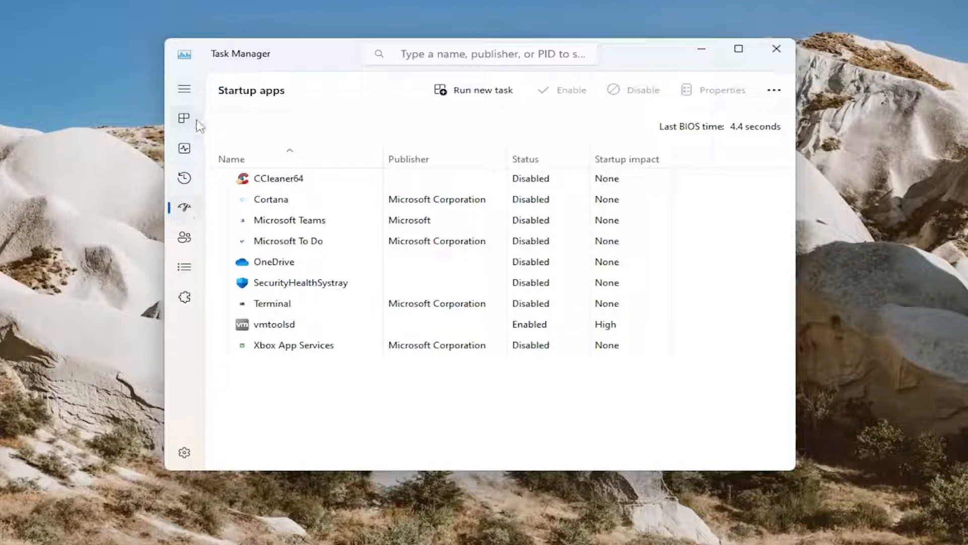
{"action": "mouse_move", "coordinate": [183, 210]}
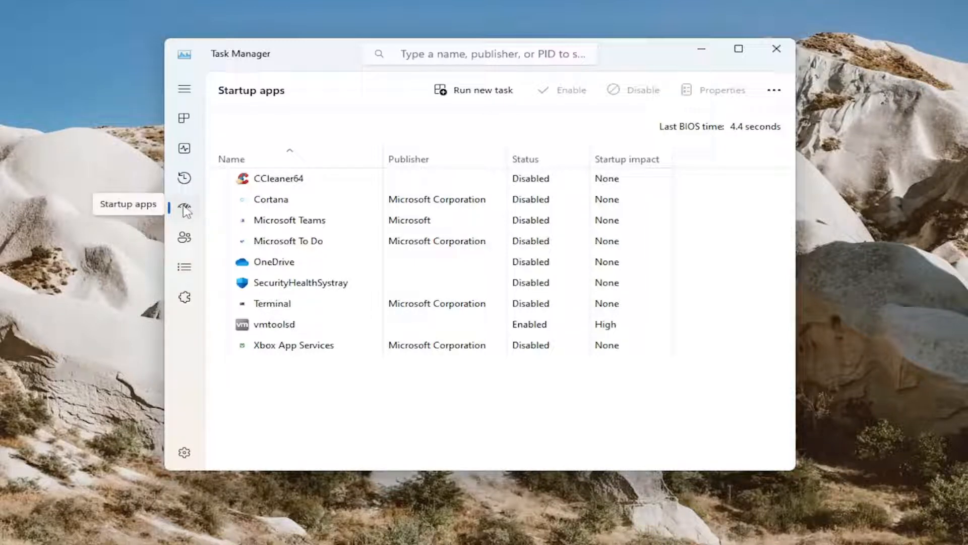
{"action": "mouse_move", "coordinate": [371, 131]}
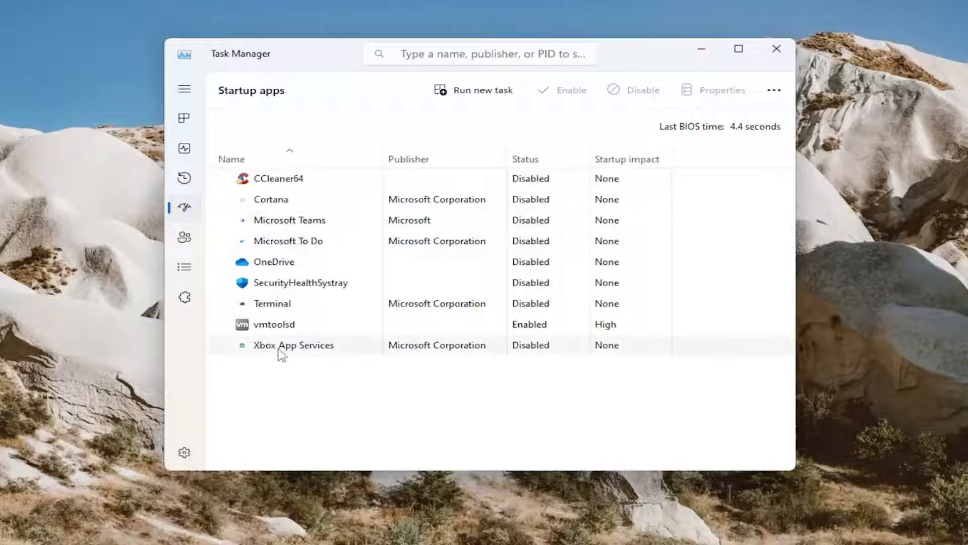
Step: Enable Xbox App Services at startup, then minimize Task Manager to the taskbar
{"action": "left_click", "coordinate": [294, 345]}
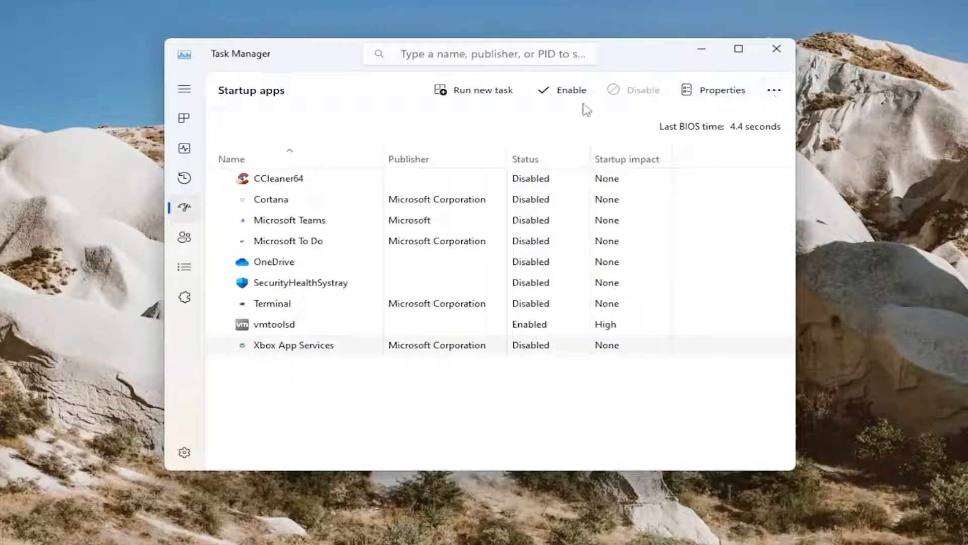
{"action": "mouse_move", "coordinate": [570, 90]}
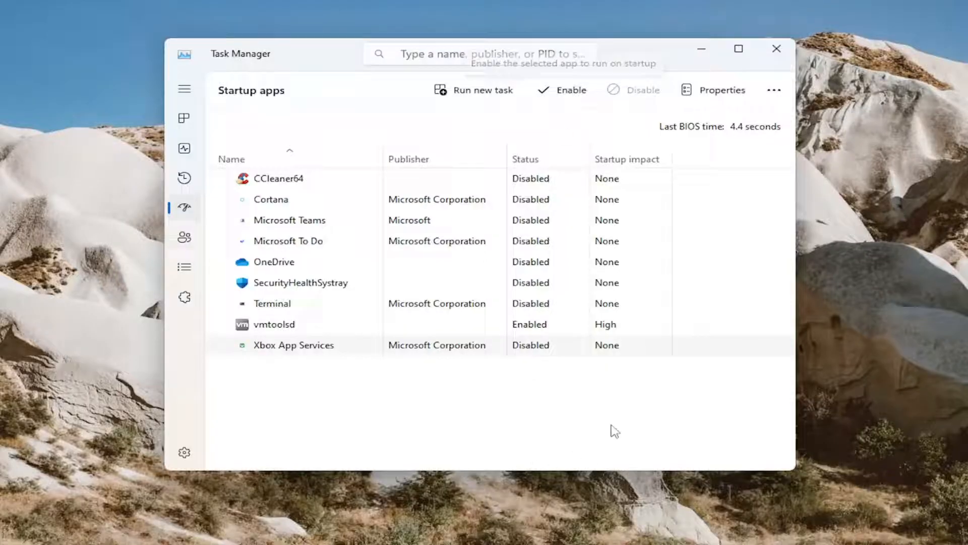
{"action": "mouse_move", "coordinate": [581, 127]}
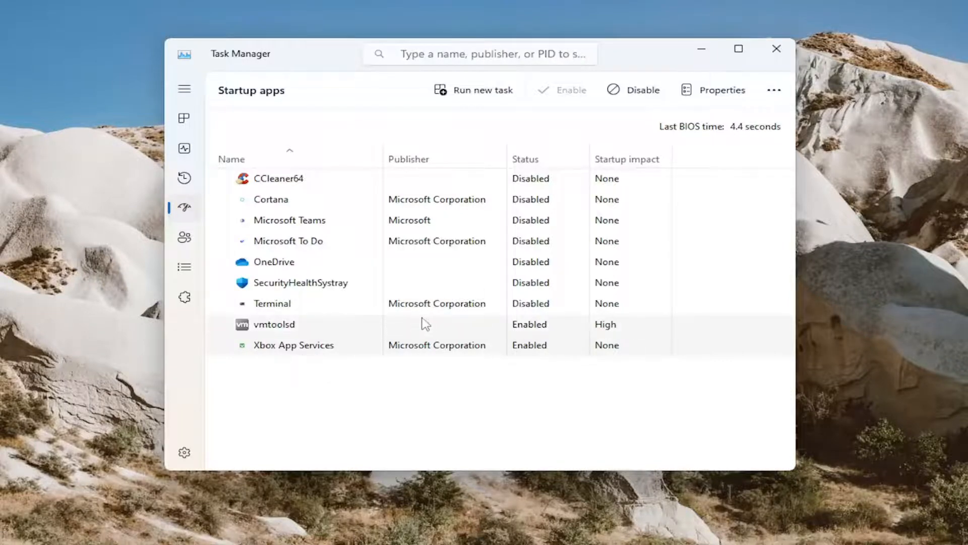
{"action": "left_click", "coordinate": [776, 48]}
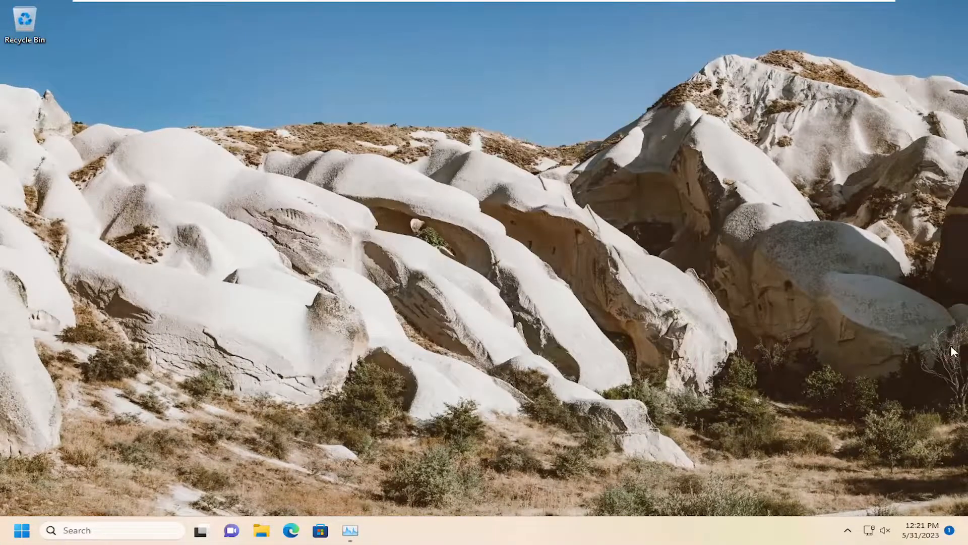